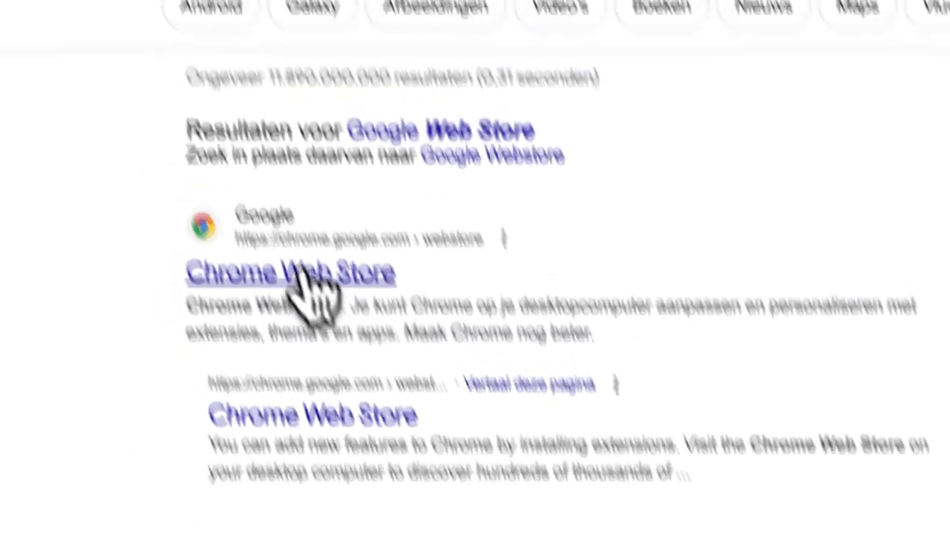
Search the Chrome Web Store for 'rosearcher' so the RoSearcher extension is listed first
{"action": "left_click", "coordinate": [291, 273]}
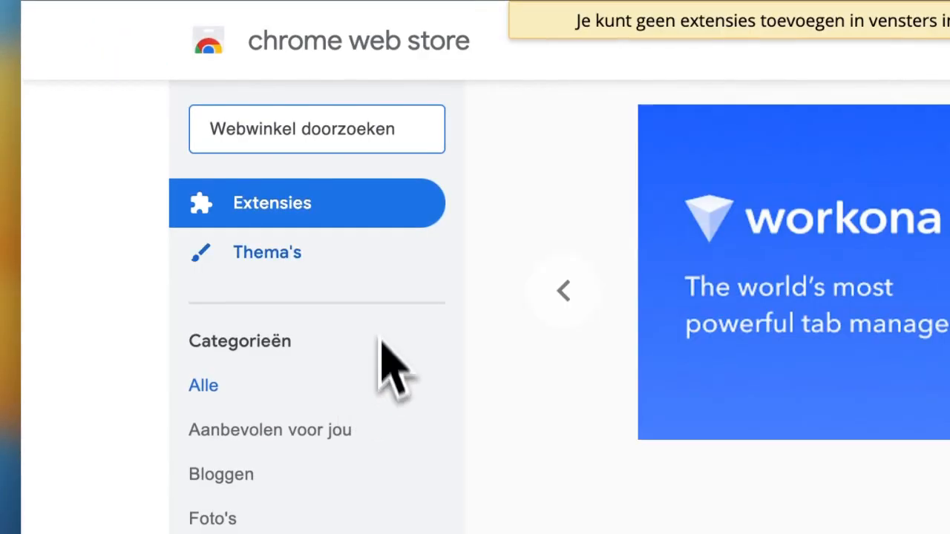
{"action": "type", "text": "rosearcher"}
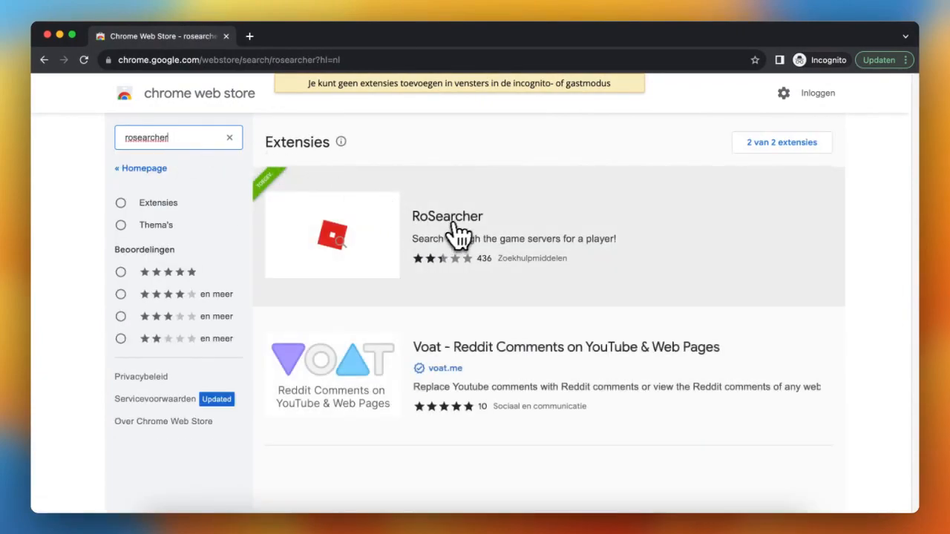
Open RoSearcher's store page and add the extension to Chrome
{"action": "left_click", "coordinate": [449, 217]}
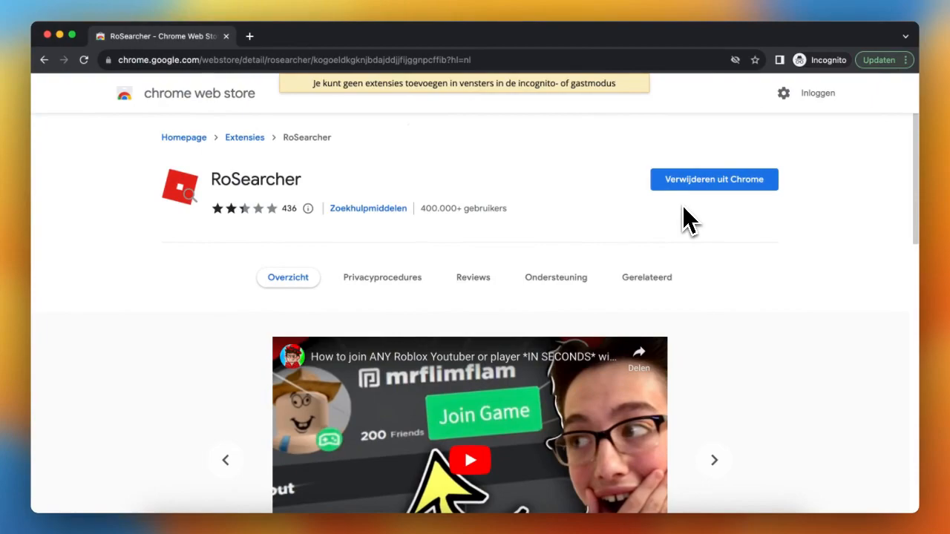
{"action": "mouse_move", "coordinate": [704, 205]}
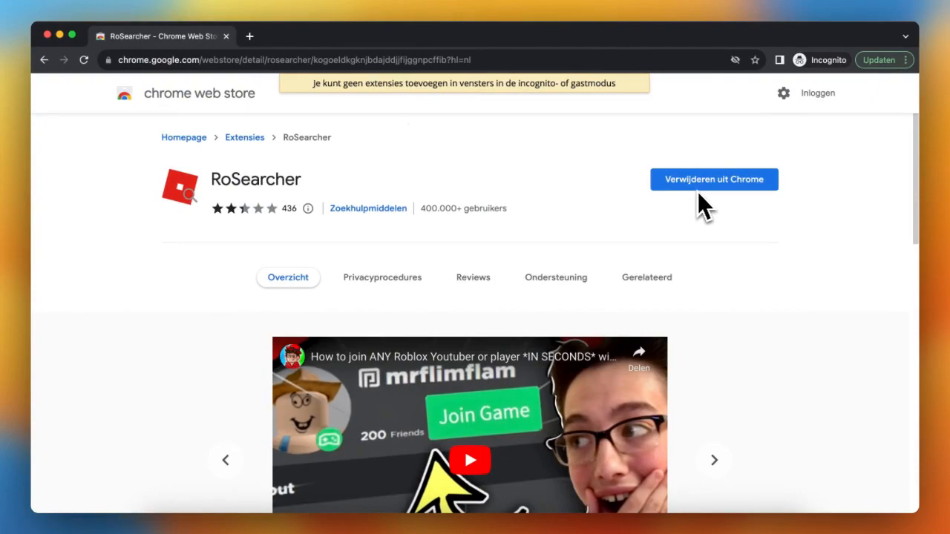
{"action": "mouse_move", "coordinate": [629, 201]}
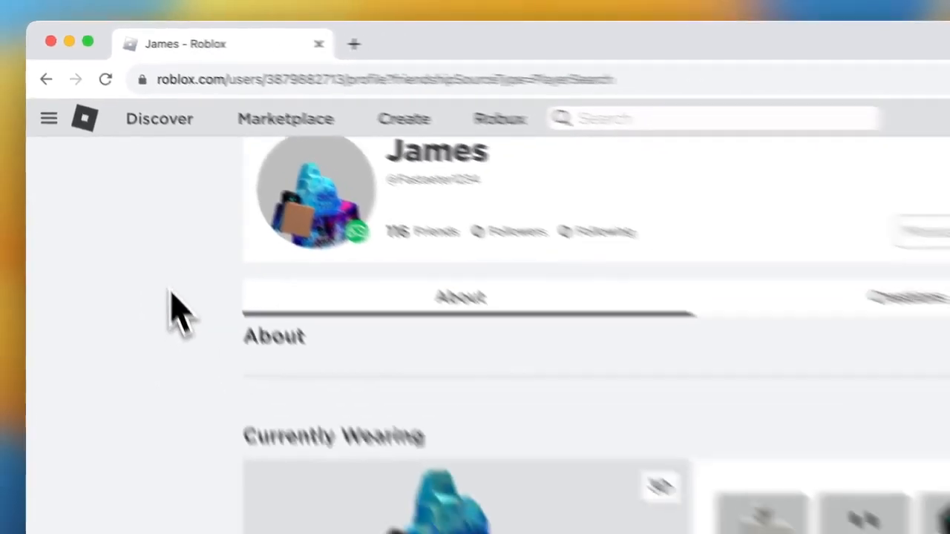
Scroll the player's profile past Friends and Groups to the Badges and Statistics sections
{"action": "scroll", "scroll_direction": "down", "scroll_amount": 3}
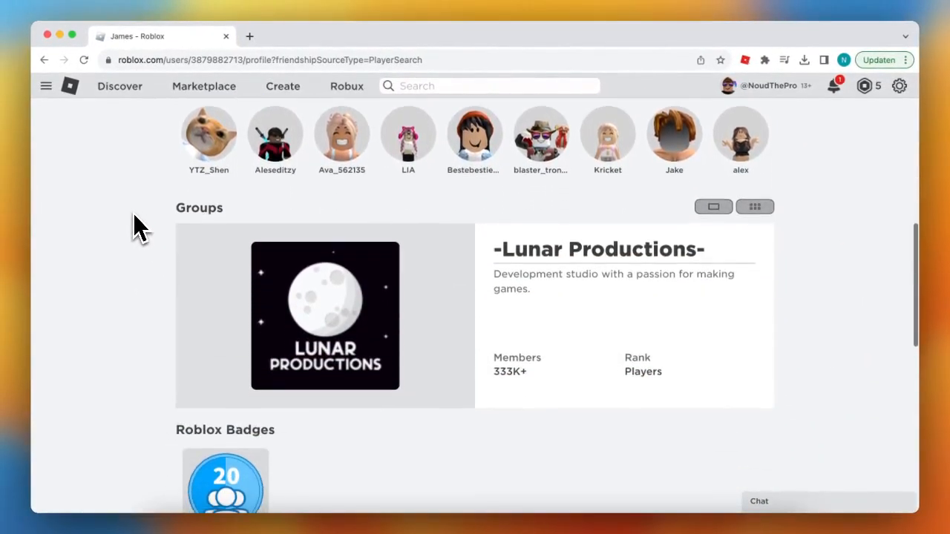
{"action": "scroll", "scroll_direction": "down", "scroll_amount": 3}
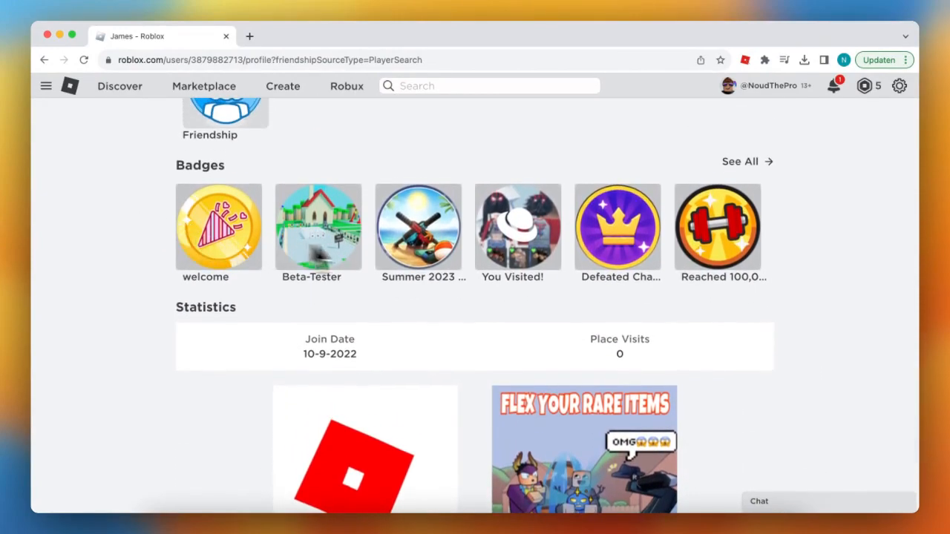
{"action": "mouse_move", "coordinate": [317, 237]}
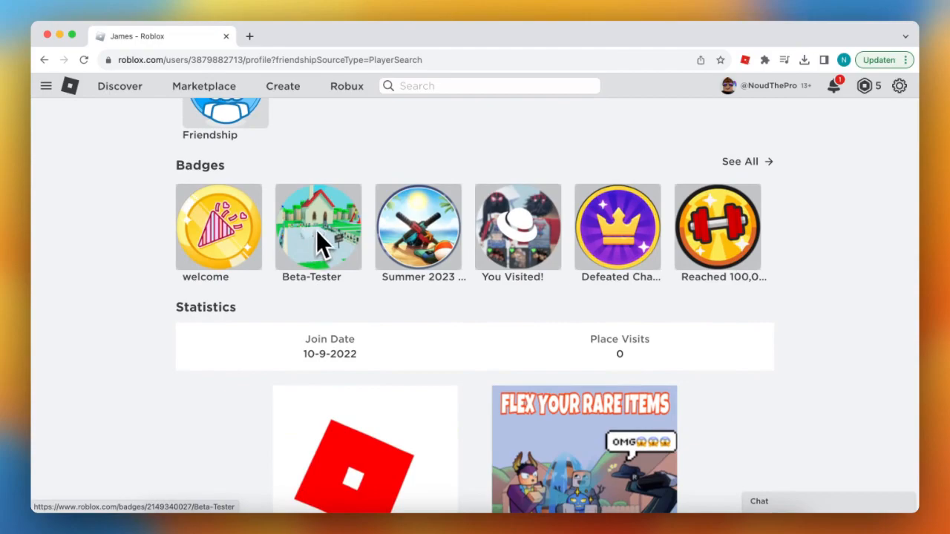
{"action": "mouse_move", "coordinate": [328, 250]}
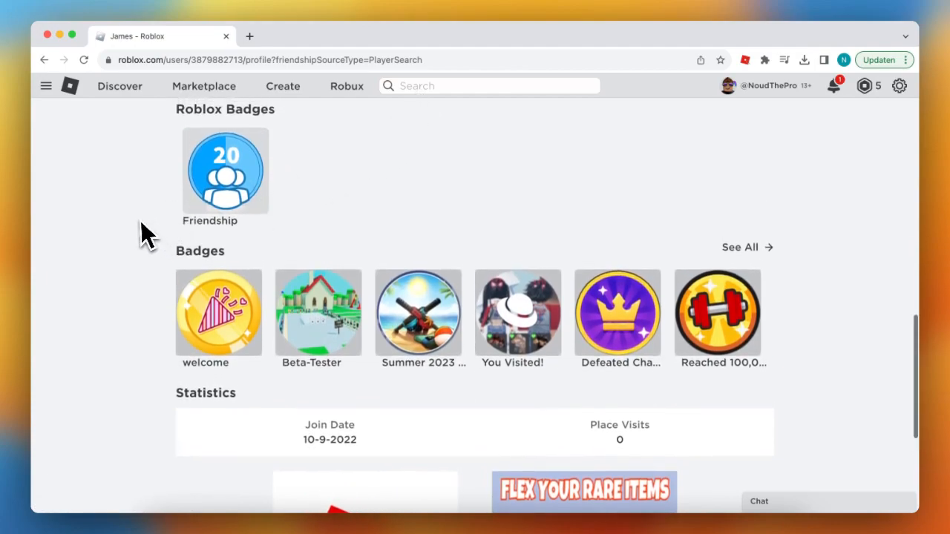
{"action": "scroll", "scroll_direction": "up", "scroll_amount": 3}
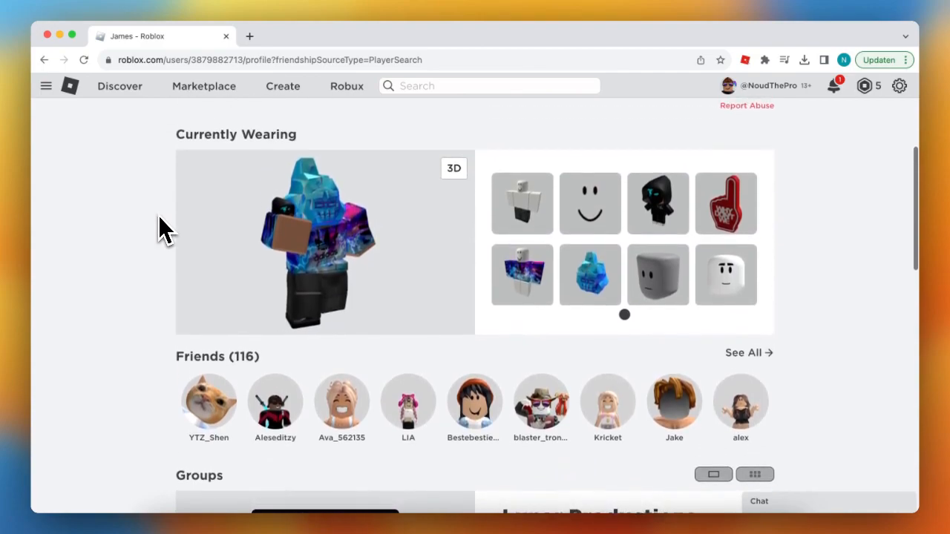
{"action": "scroll", "scroll_direction": "down", "scroll_amount": 3}
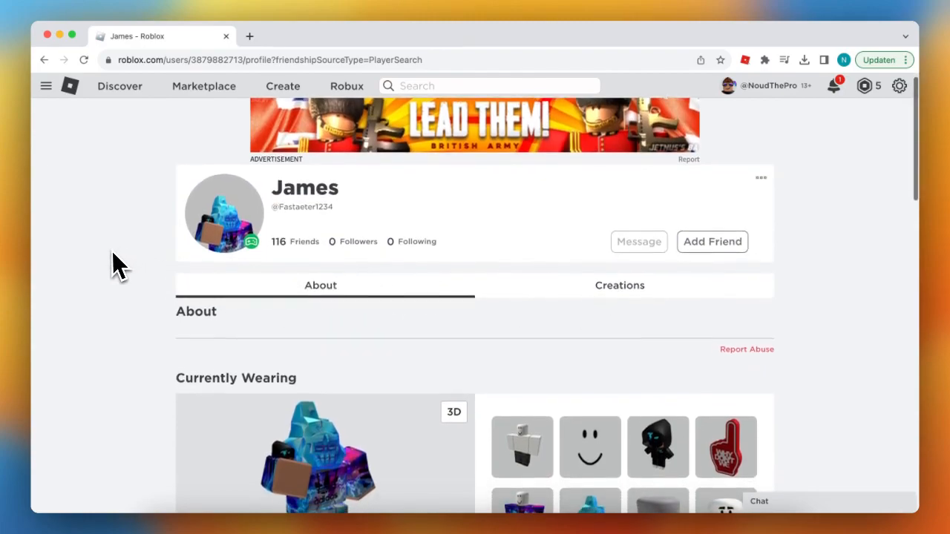
{"action": "scroll", "scroll_direction": "down", "scroll_amount": 3}
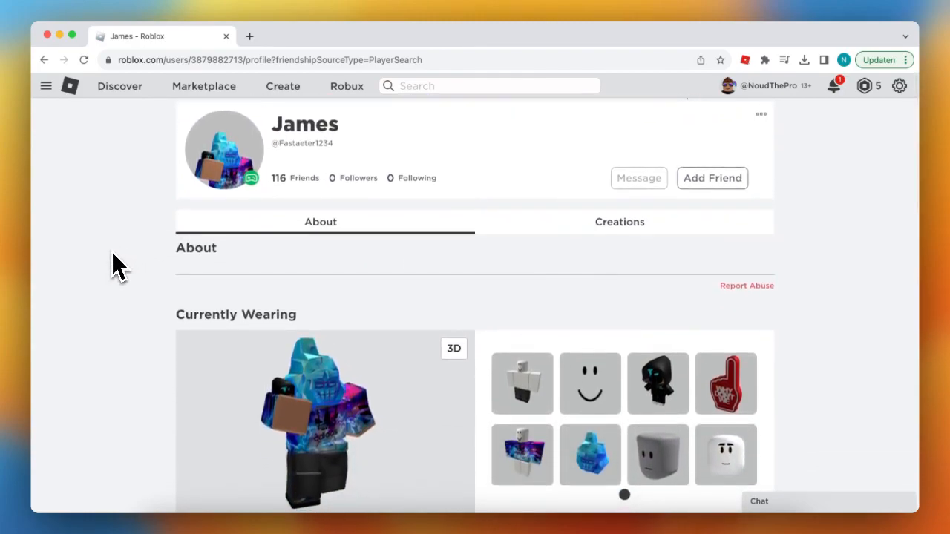